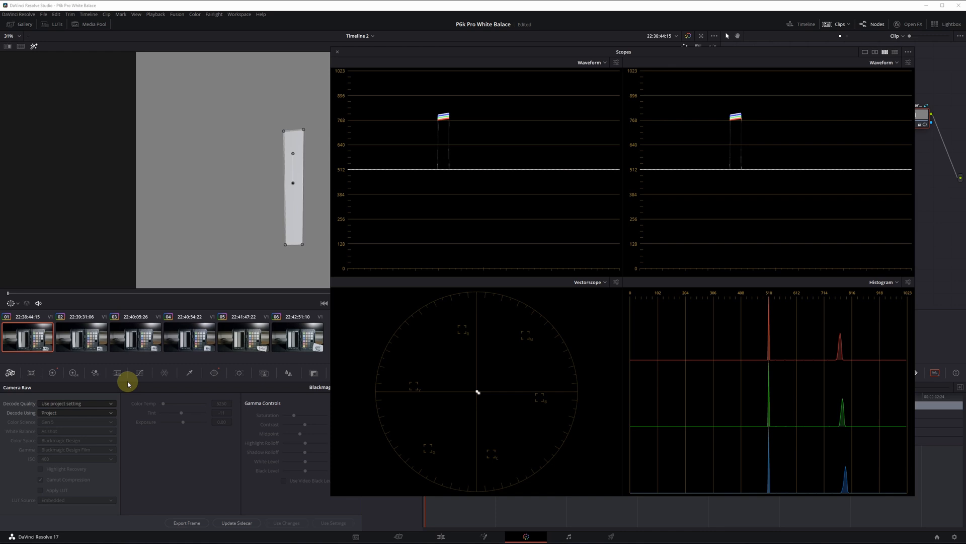
# Load the first and then the second ND clip onto the waveform, vectorscope and histogram for comparison
pyautogui.click(27, 336)
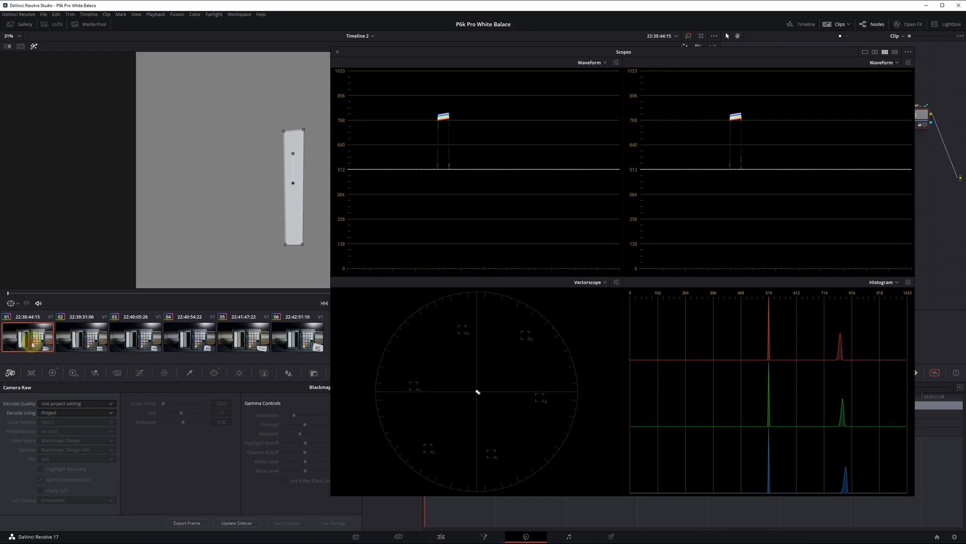
pyautogui.click(82, 337)
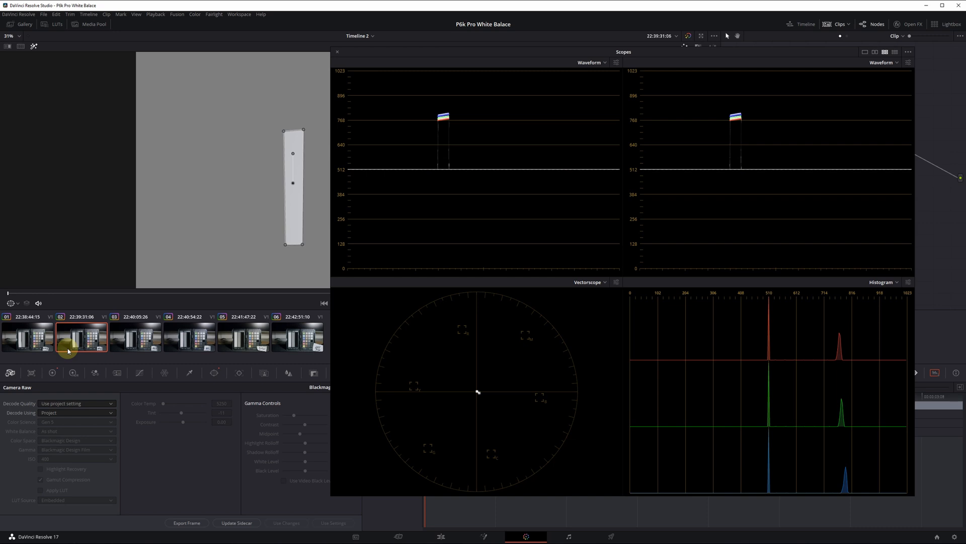
pyautogui.click(189, 336)
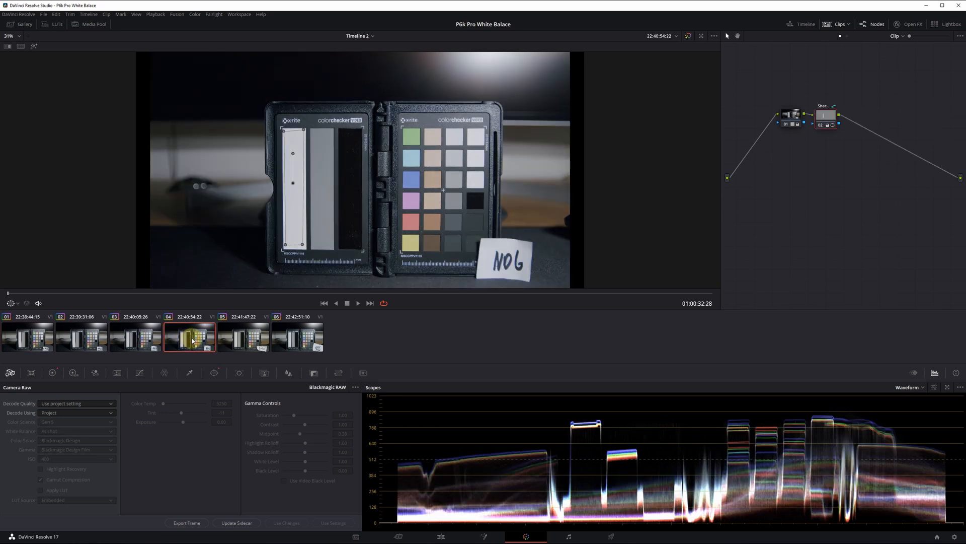
# Step through the fourth, first and second ND clip thumbnails to compare them on the docked waveform
pyautogui.click(80, 337)
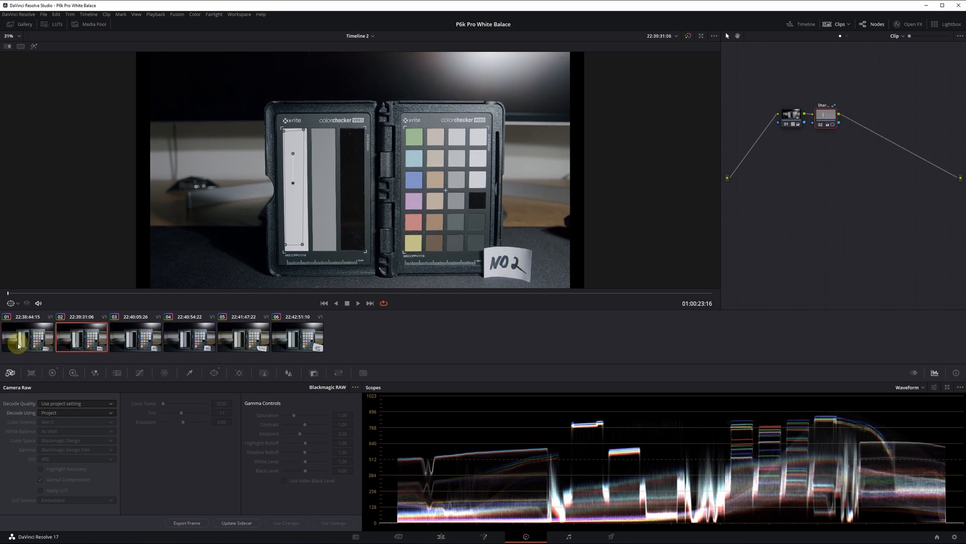
pyautogui.click(27, 337)
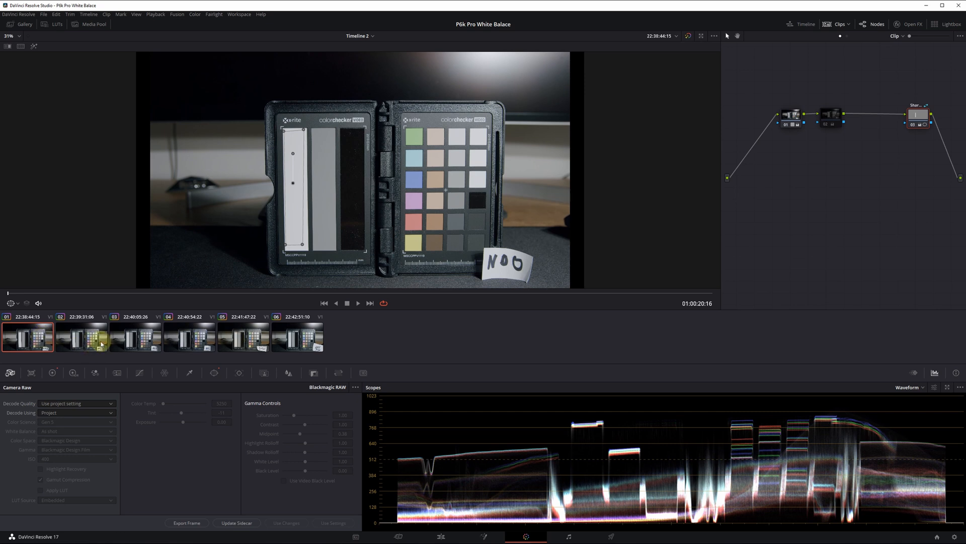
pyautogui.click(190, 336)
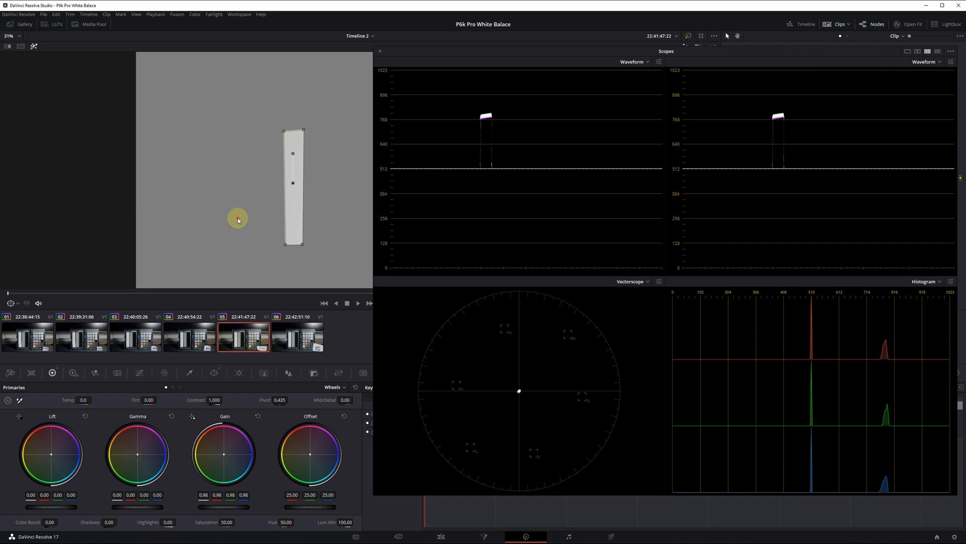
# Load clip 05 of Timeline 2 onto the scopes to check its colour shift
pyautogui.click(298, 336)
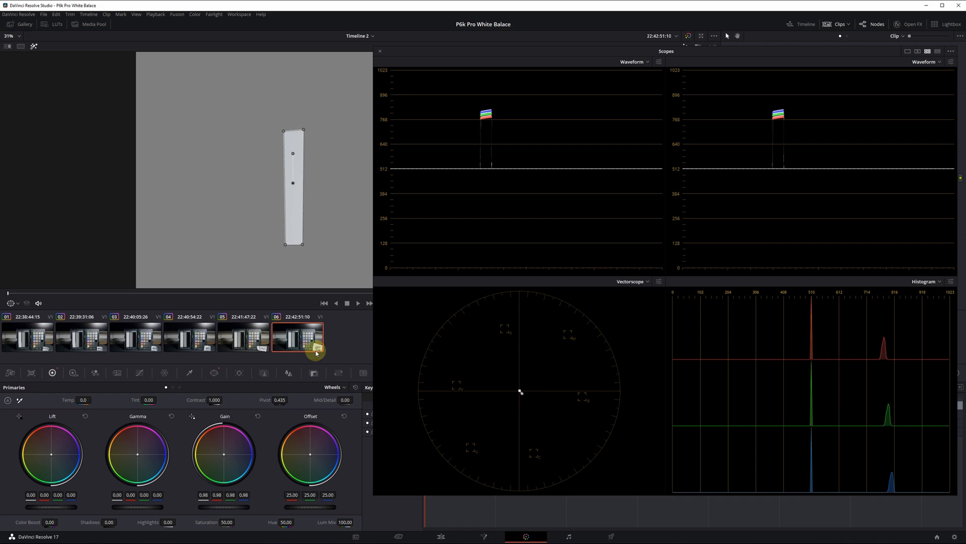
# Load clip 06 onto the scopes to compare its slightly separated RGB traces
pyautogui.click(27, 337)
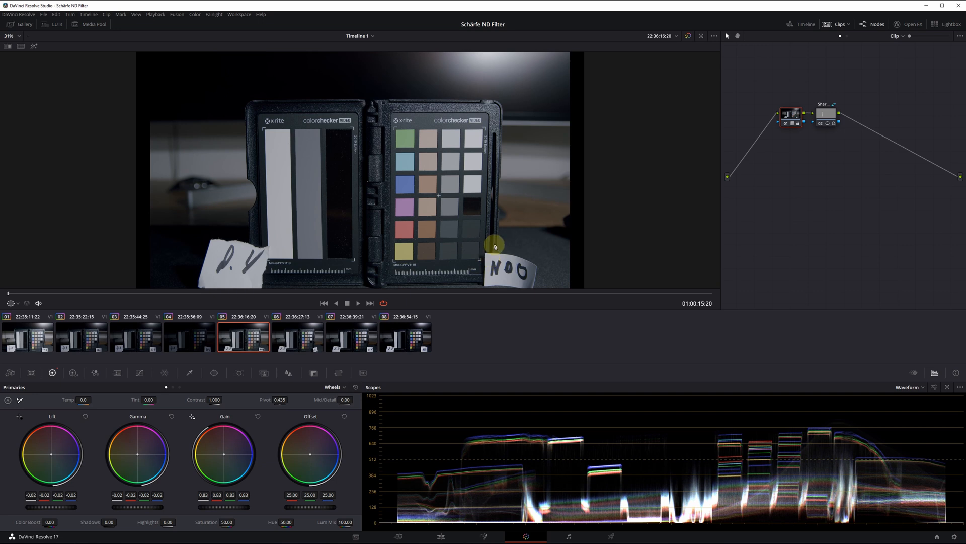
# Switch to the Schärfe ND Filter project's Timeline 1 with its eight ColorChecker clips
pyautogui.click(16, 36)
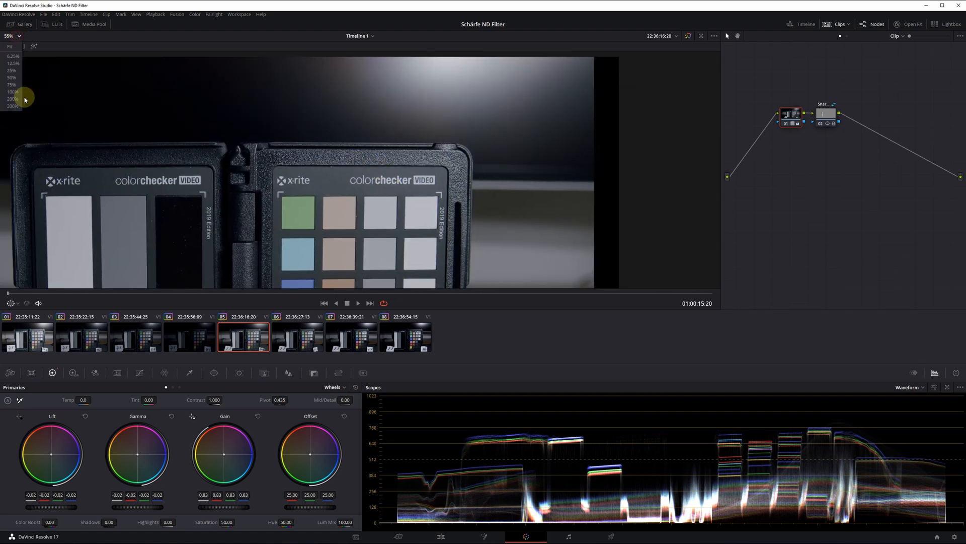
pyautogui.click(12, 99)
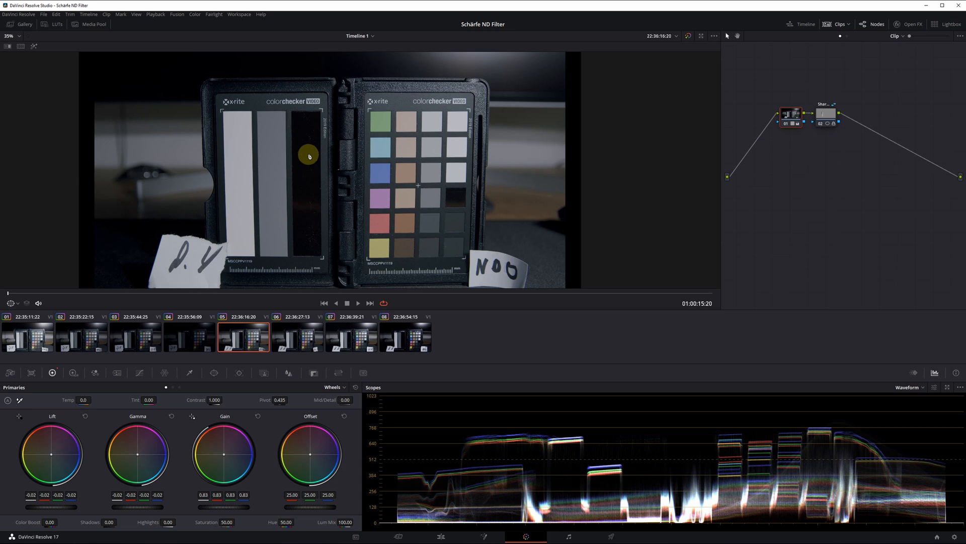
pyautogui.moveTo(292, 85)
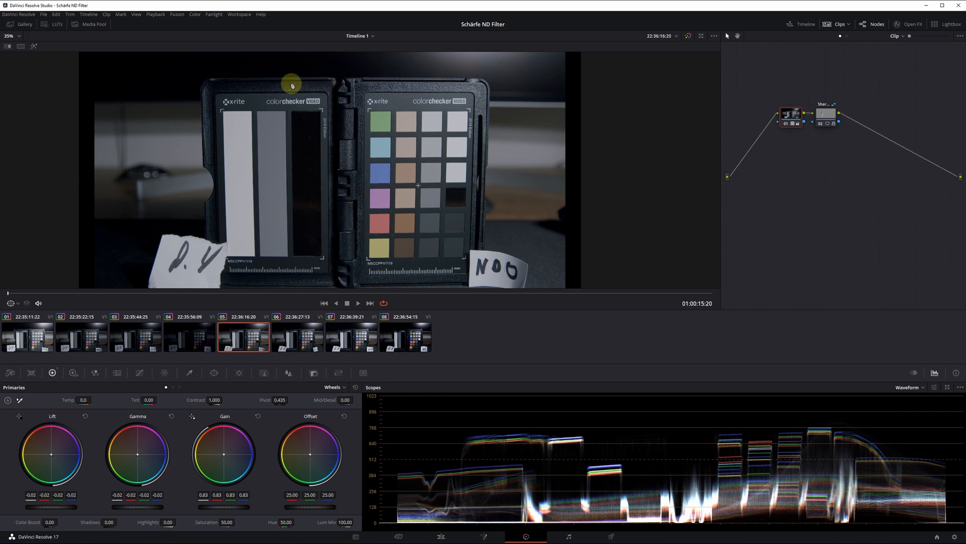